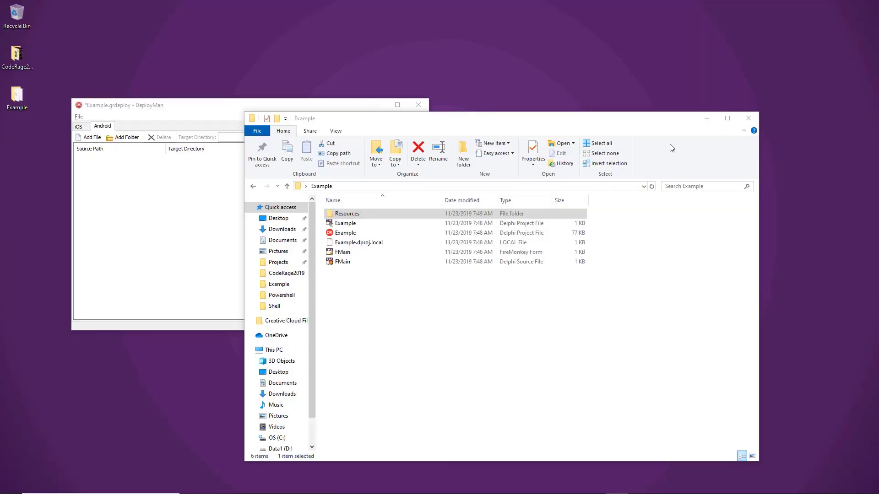
mouse_move(578, 112)
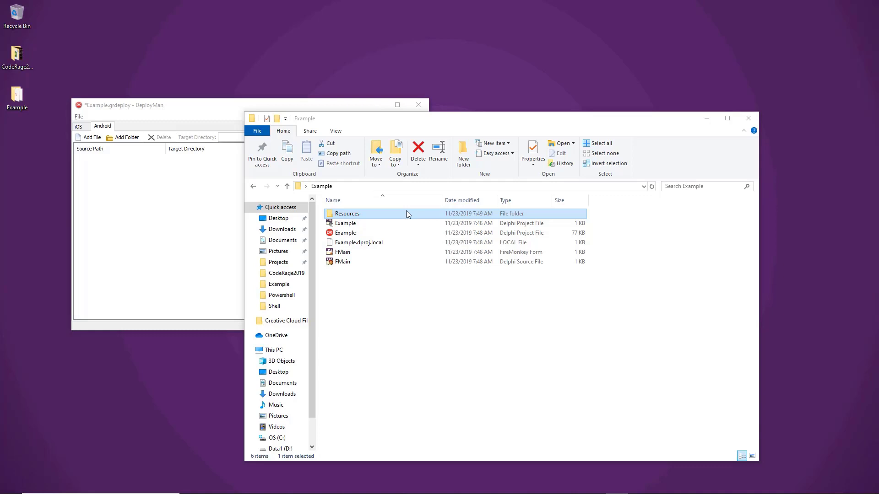
mouse_move(408, 218)
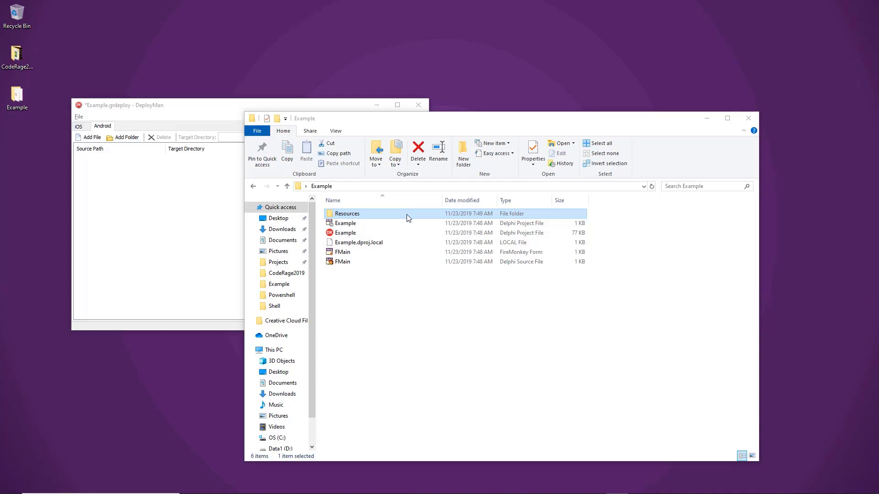
mouse_move(404, 211)
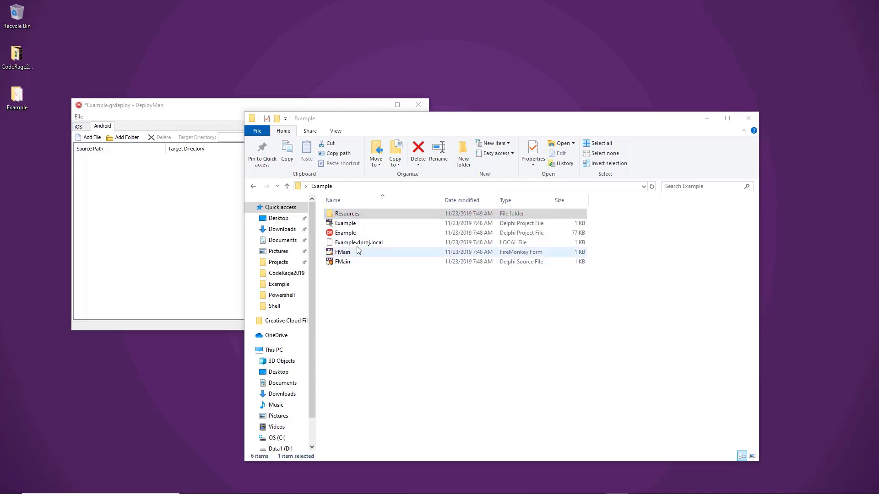
Step: Browse into Example\Resources, view the drawable-hdpi-v4 icons, then return to the Resources subfolder list
click(345, 233)
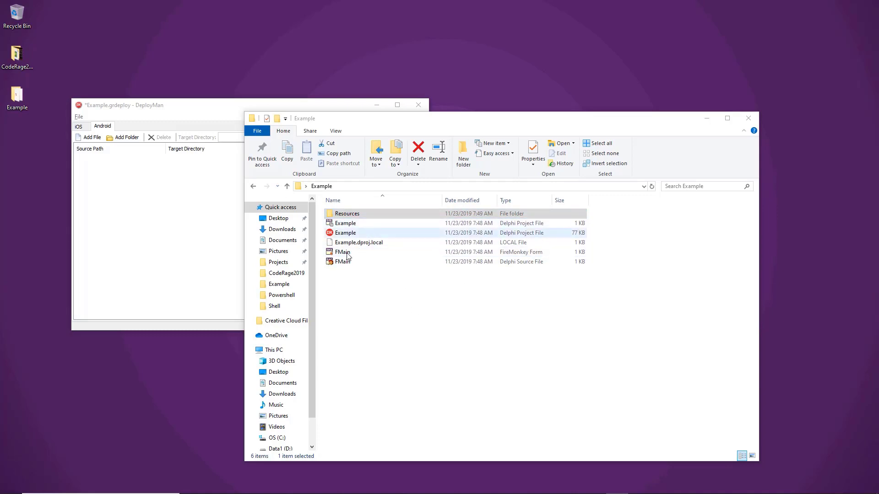
click(347, 213)
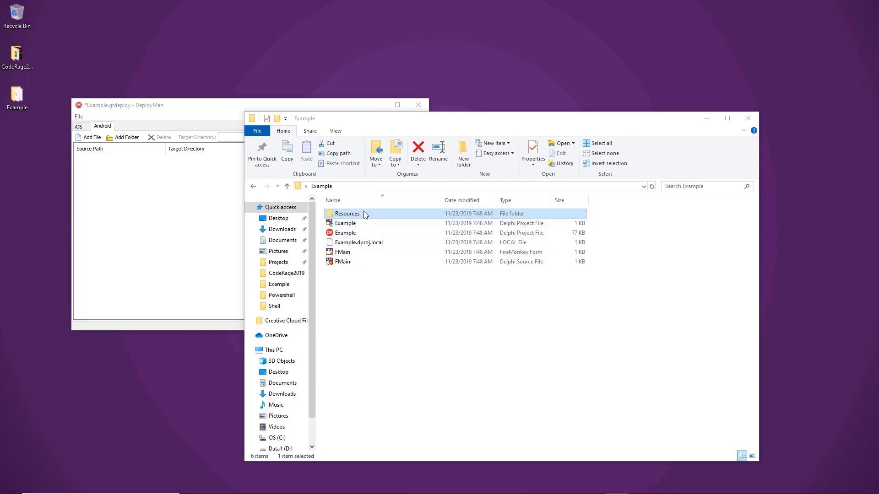
double_click(347, 213)
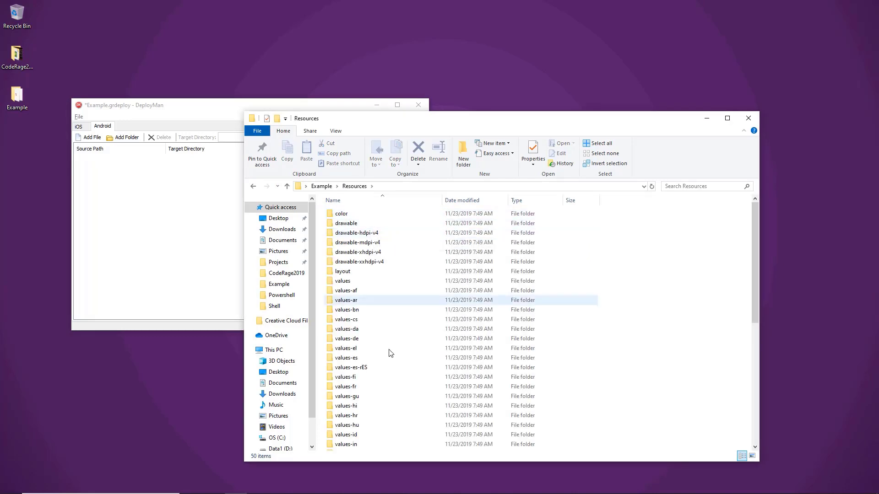
click(342, 281)
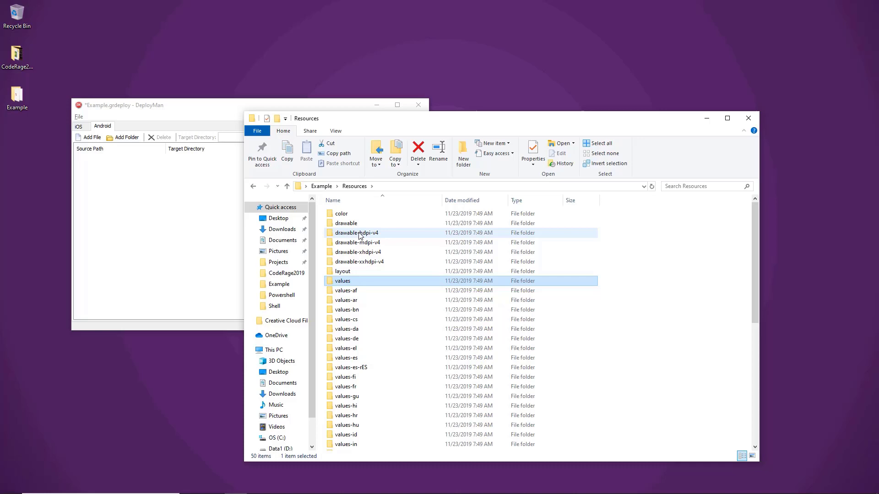
double_click(356, 232)
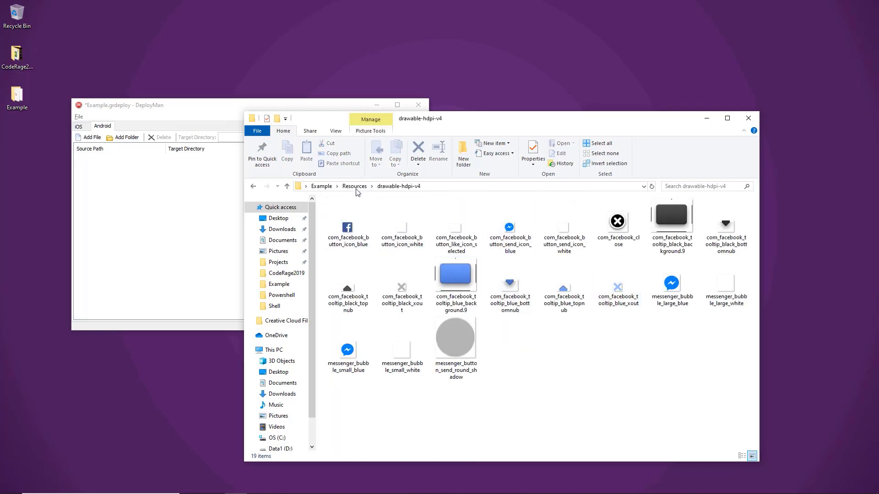
click(353, 186)
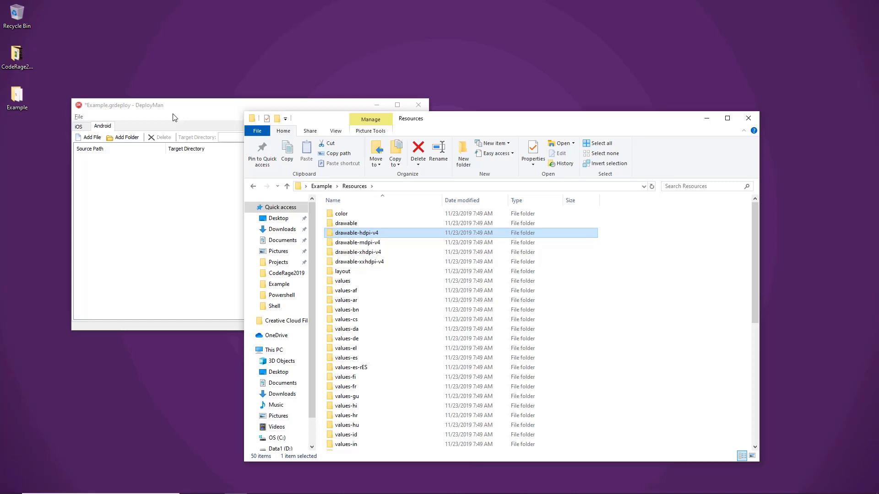
mouse_move(213, 111)
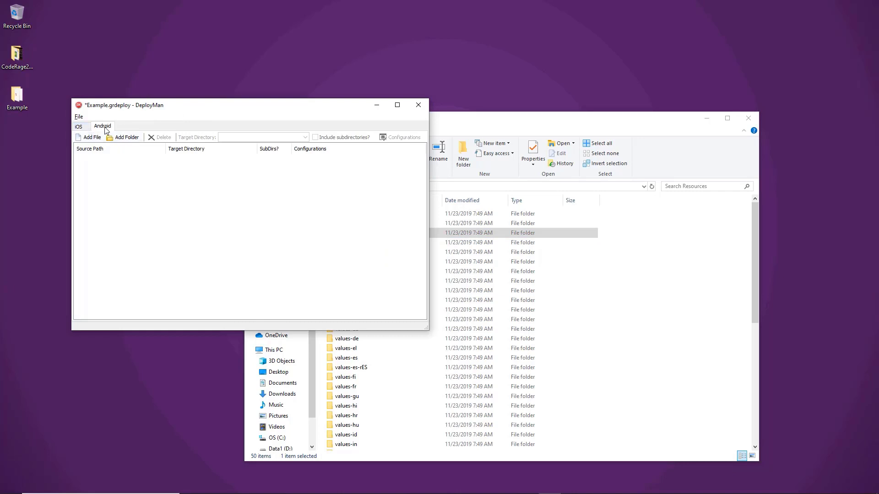
Step: Start importing a .dproj file, answering No to saving the current configuration
click(79, 116)
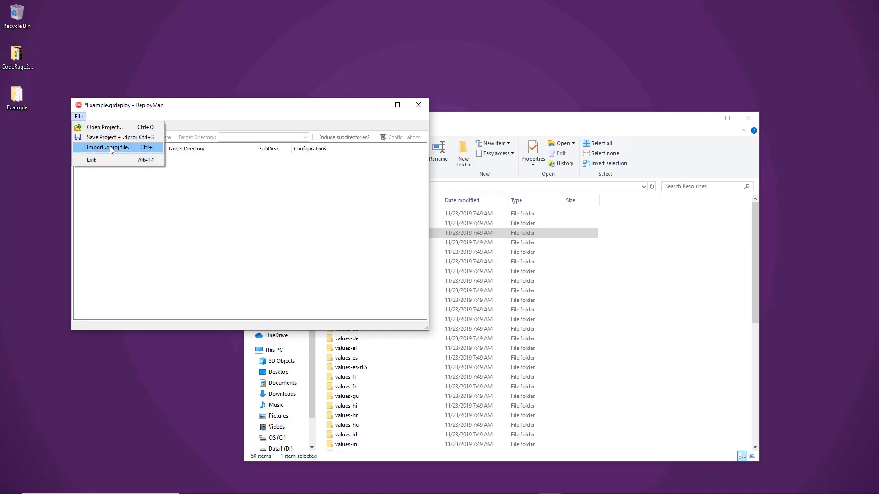
mouse_move(128, 155)
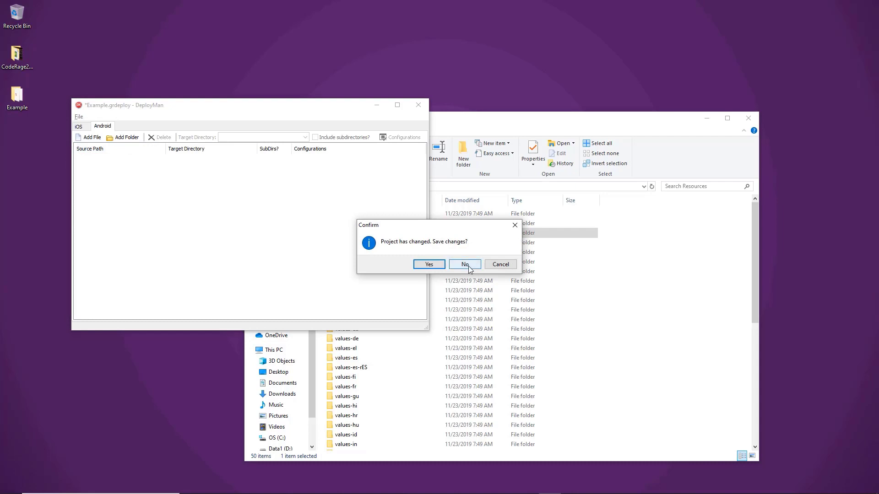
click(464, 264)
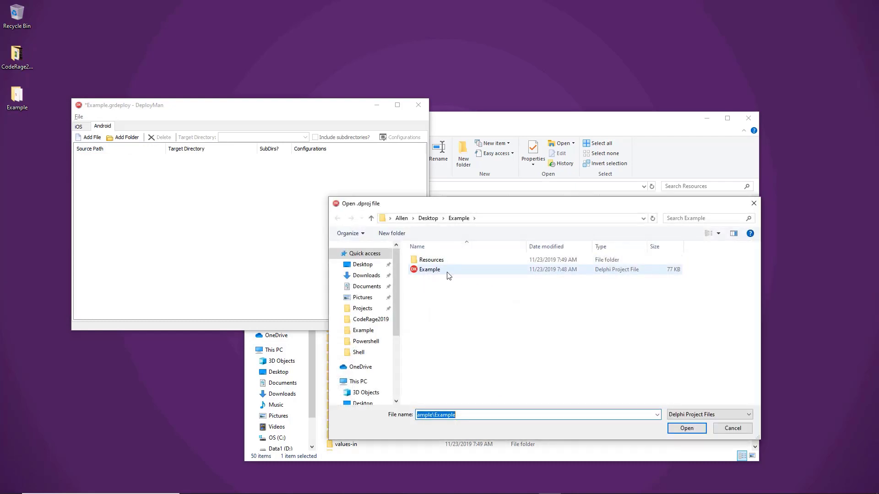
mouse_move(452, 275)
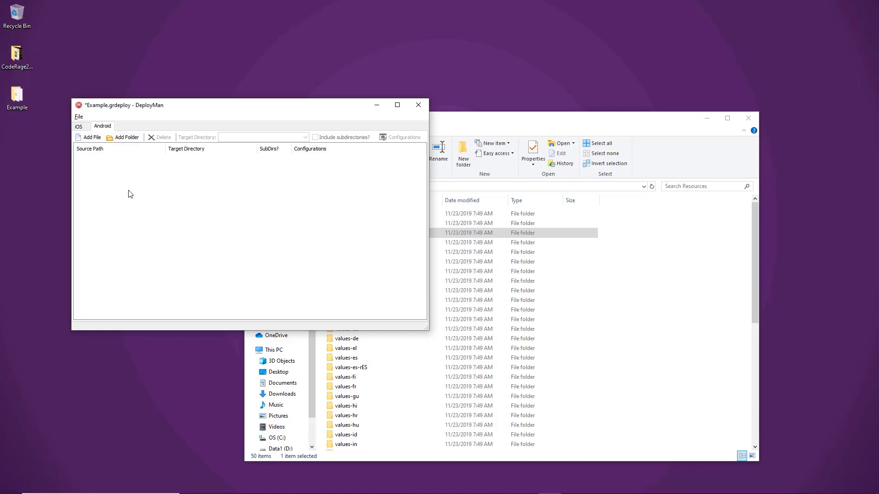
mouse_move(100, 125)
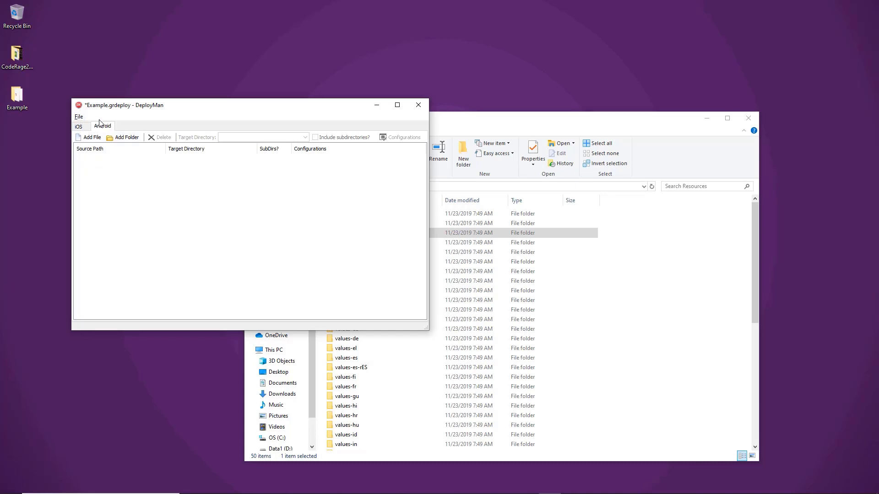
Step: Add Desktop\Example\Resources to the Android list with subdirectories for Release and Debug
click(122, 138)
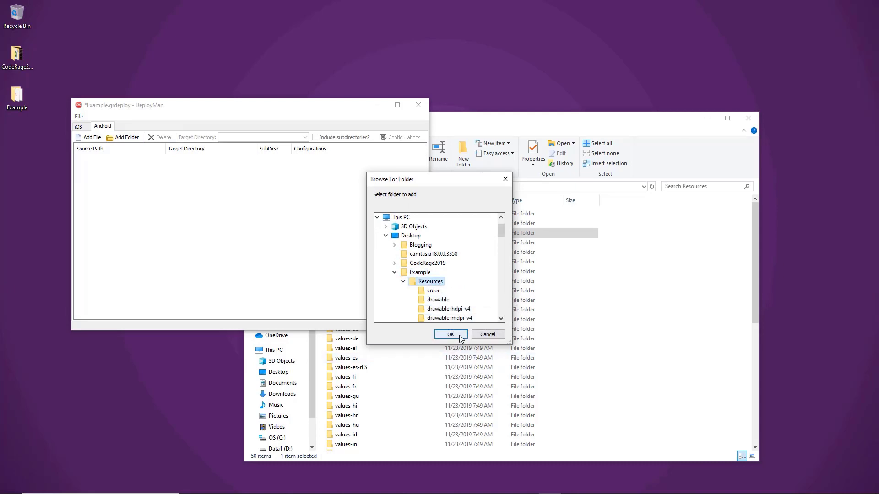
click(451, 334)
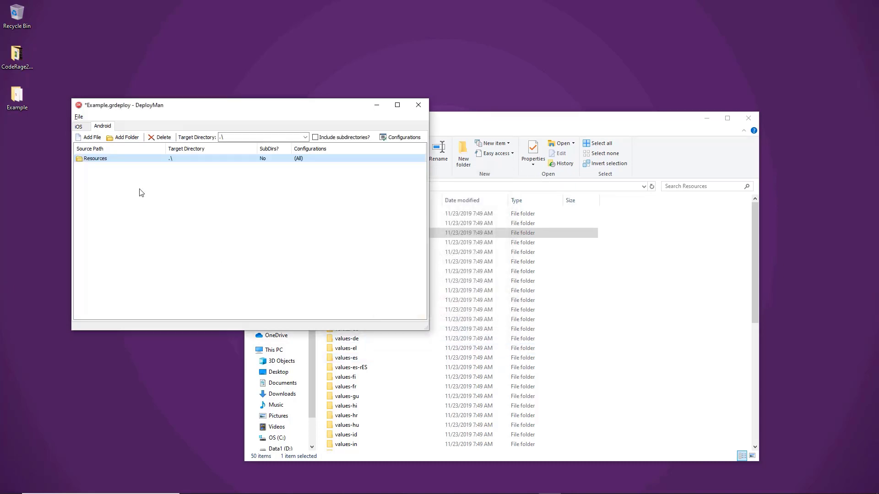
mouse_move(85, 168)
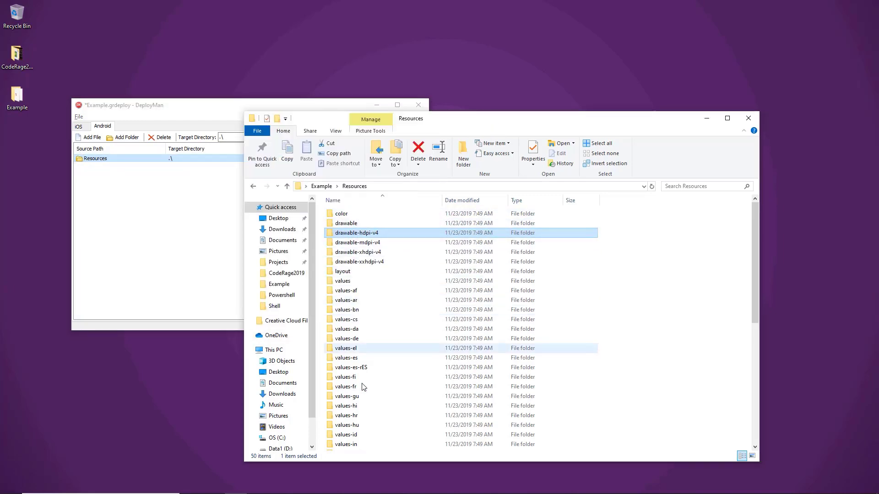
click(124, 104)
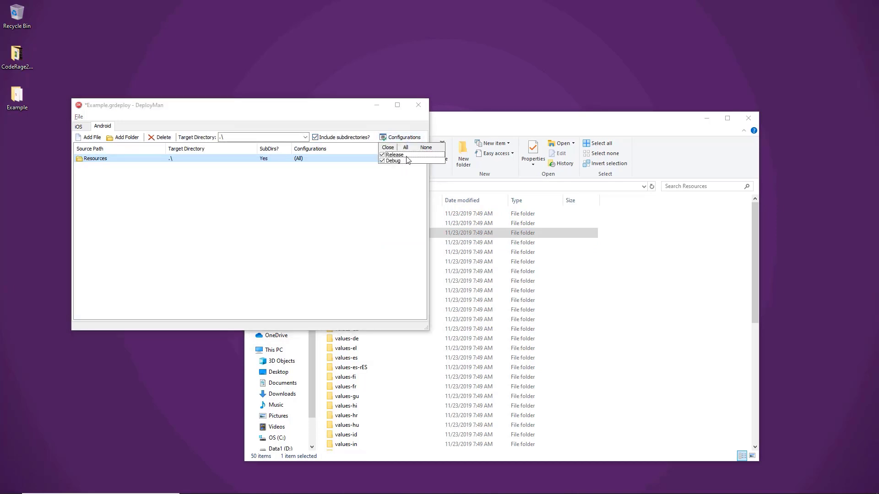
mouse_move(410, 163)
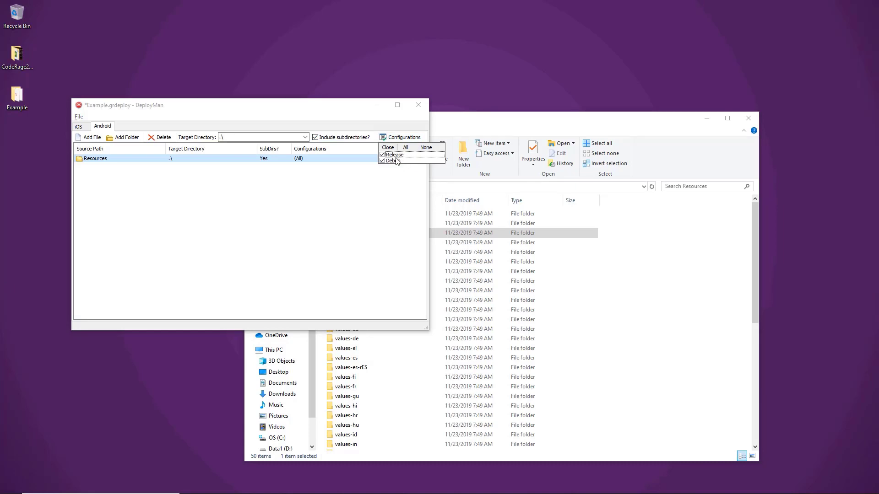
mouse_move(343, 184)
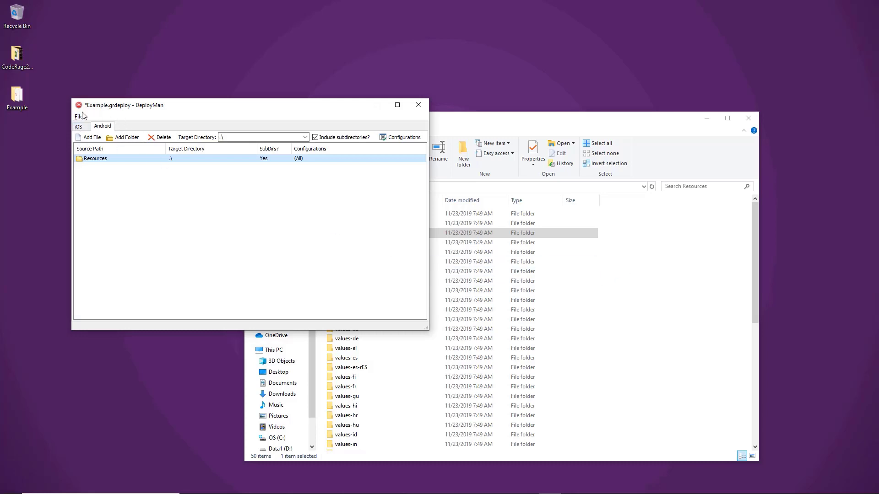
Step: Save the configuration as Example.grdeploy together with the .dproj, then glance at Delphi
click(78, 117)
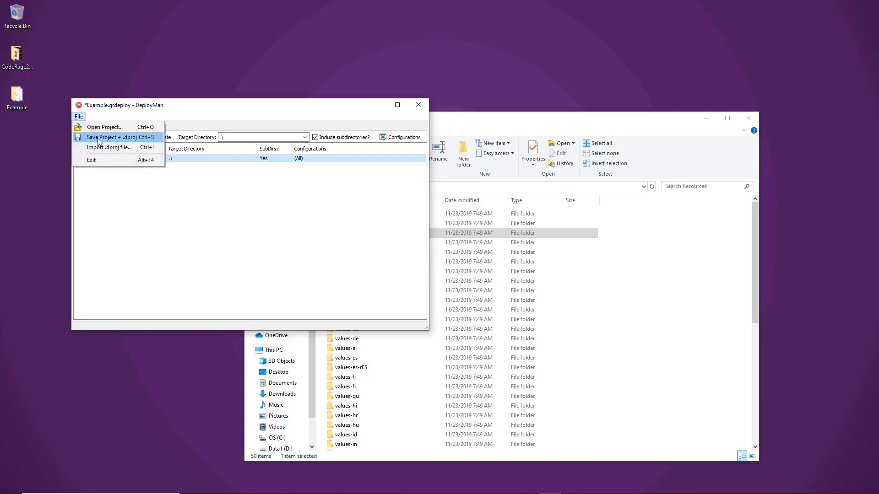
mouse_move(373, 392)
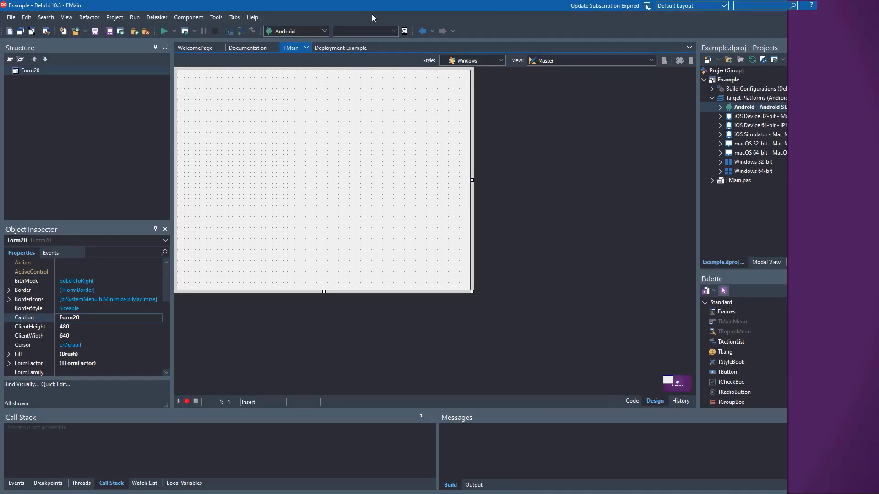
click(10, 17)
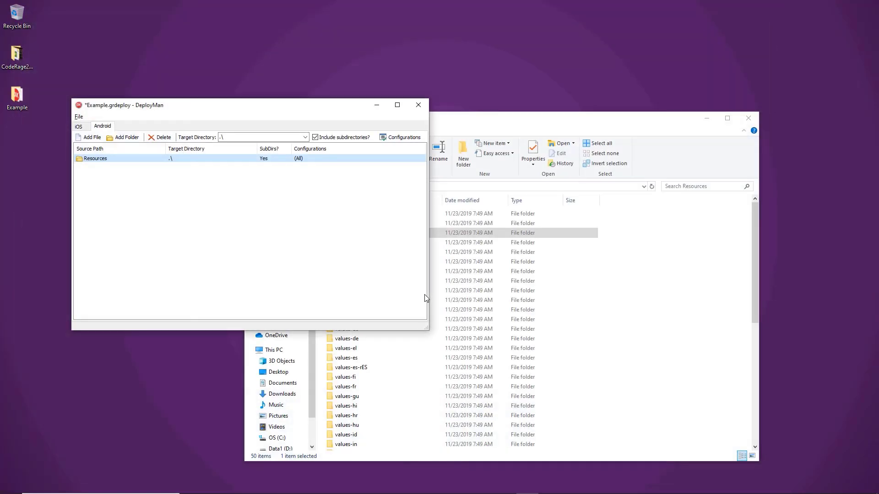
mouse_move(87, 117)
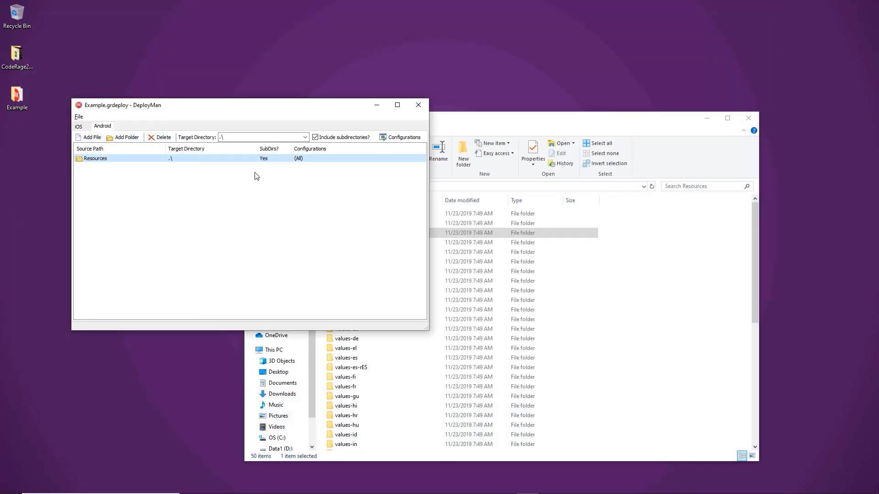
mouse_move(566, 126)
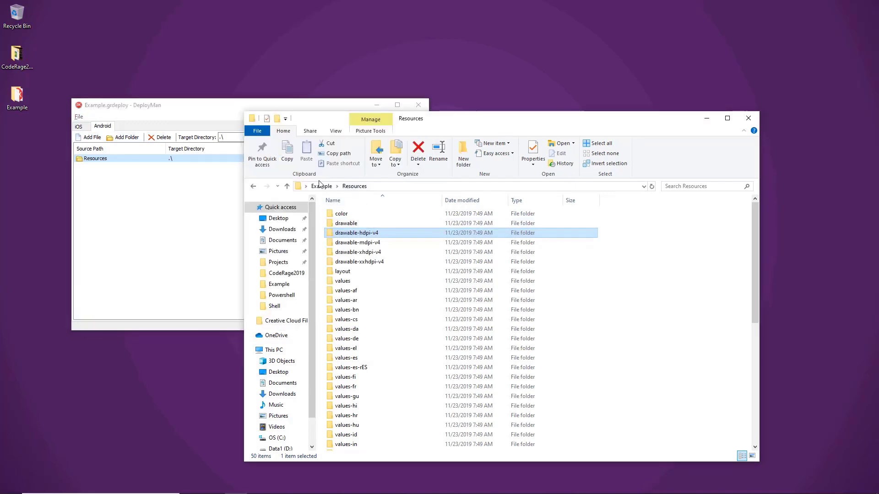
Step: Return to the Example folder listing and select the Example.dproj.bak backup file
click(321, 186)
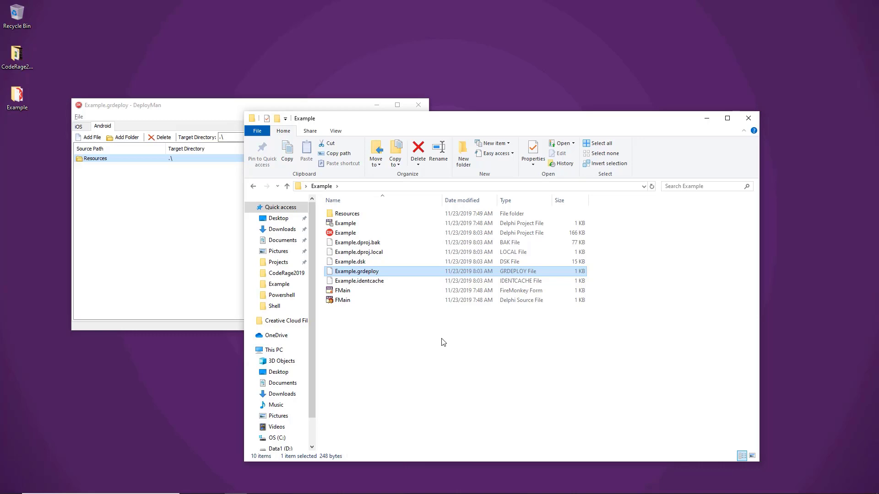
mouse_move(374, 281)
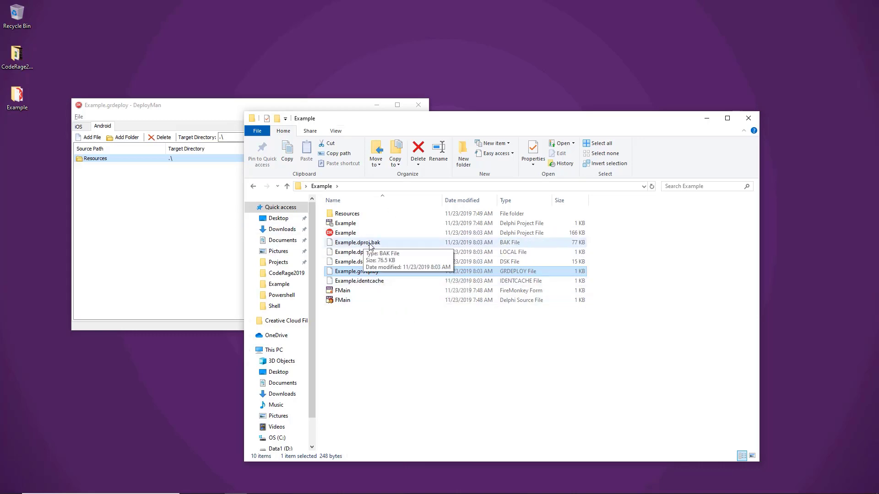
click(357, 243)
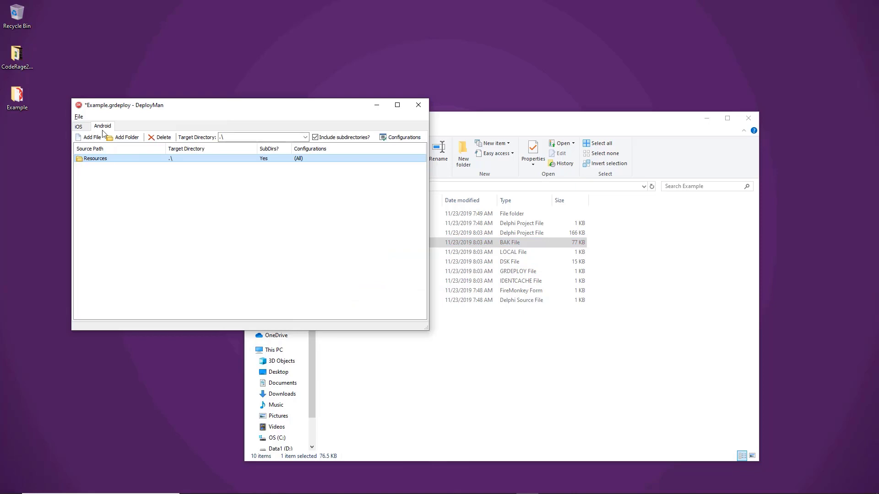
mouse_move(760, 339)
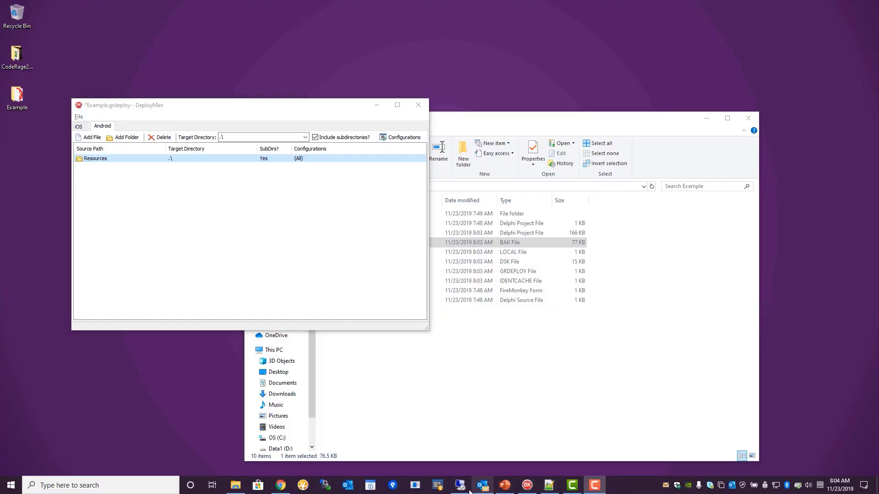
mouse_move(459, 485)
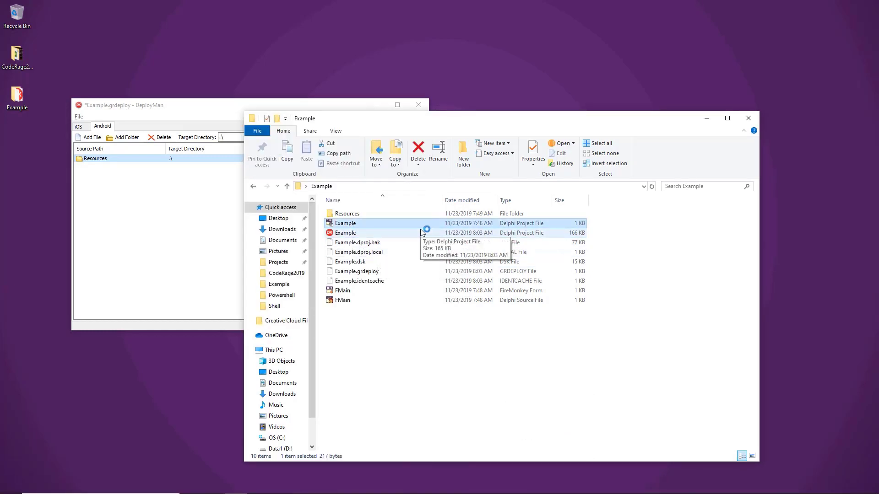
Step: Open Example.dproj in Delphi and scroll its Deployment list to confirm the Resources files, then close it
double_click(345, 233)
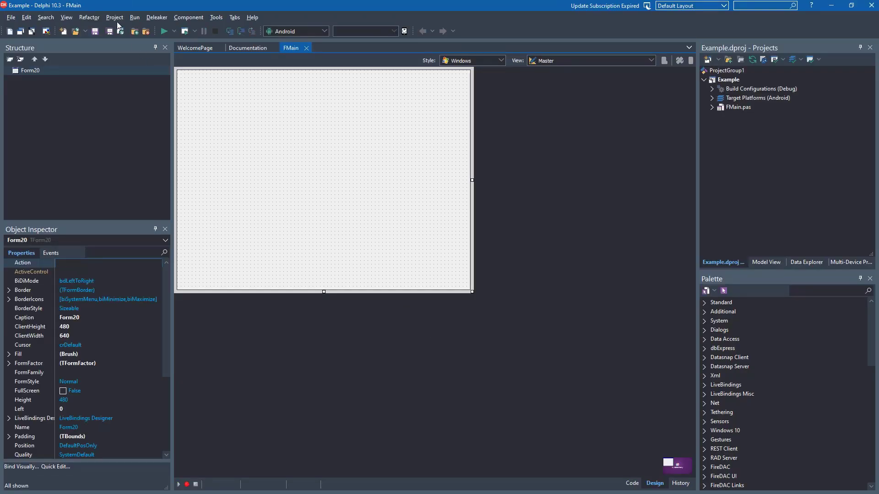
click(114, 17)
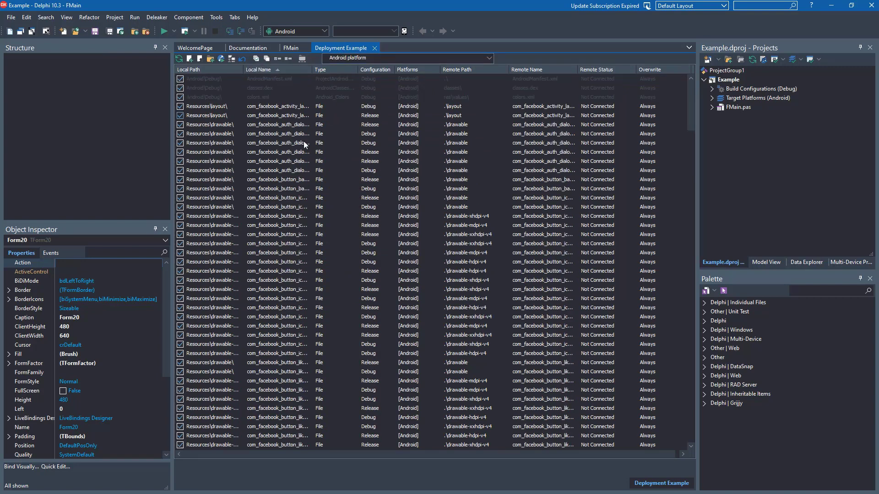
scroll(down, 3)
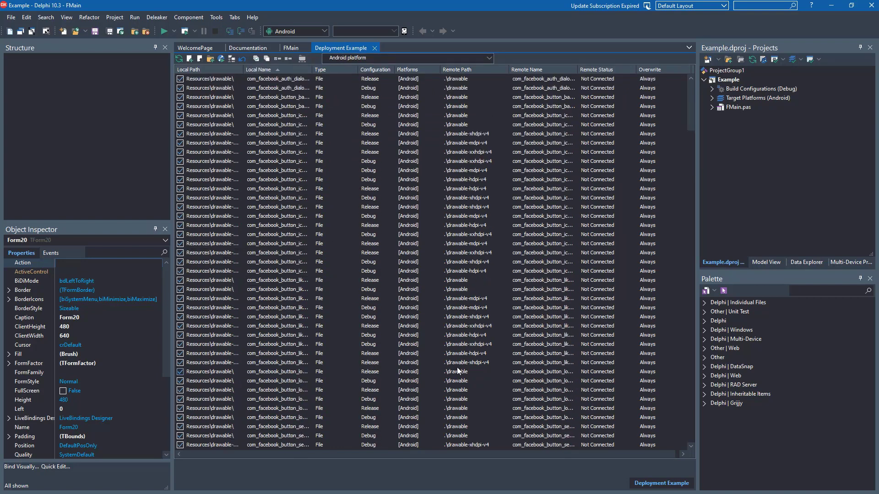
scroll(down, 3)
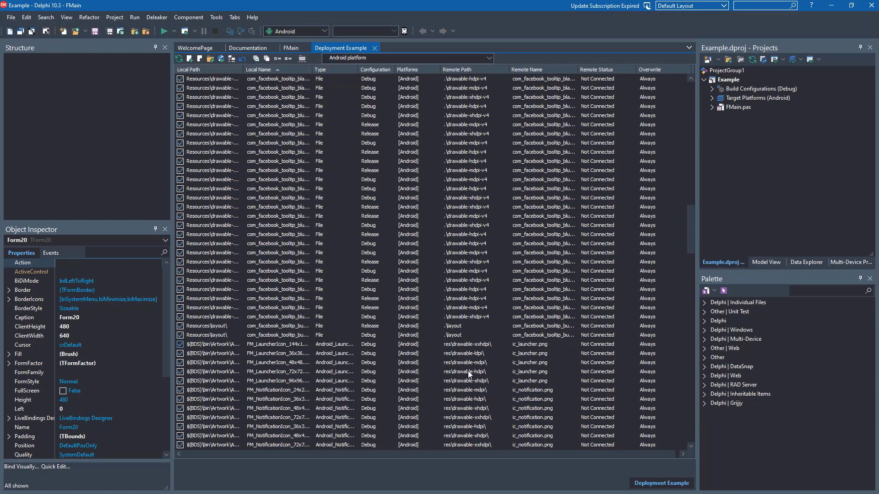
scroll(down, 3)
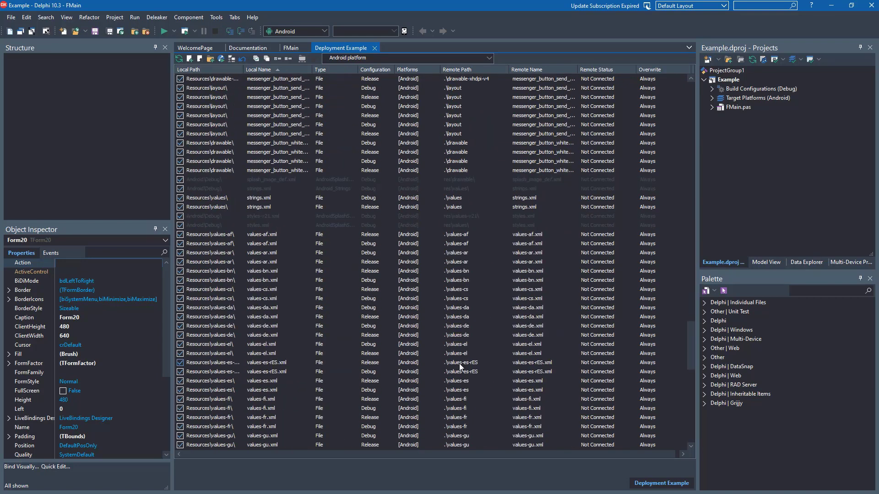
scroll(down, 3)
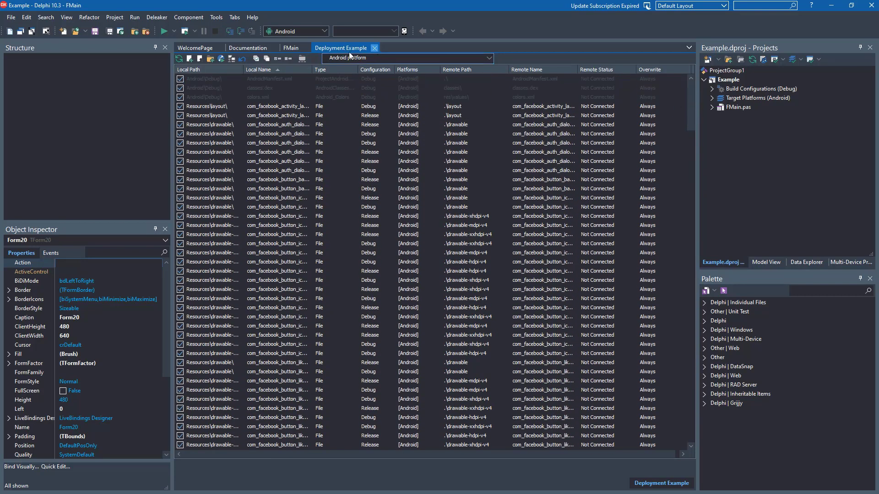
click(291, 48)
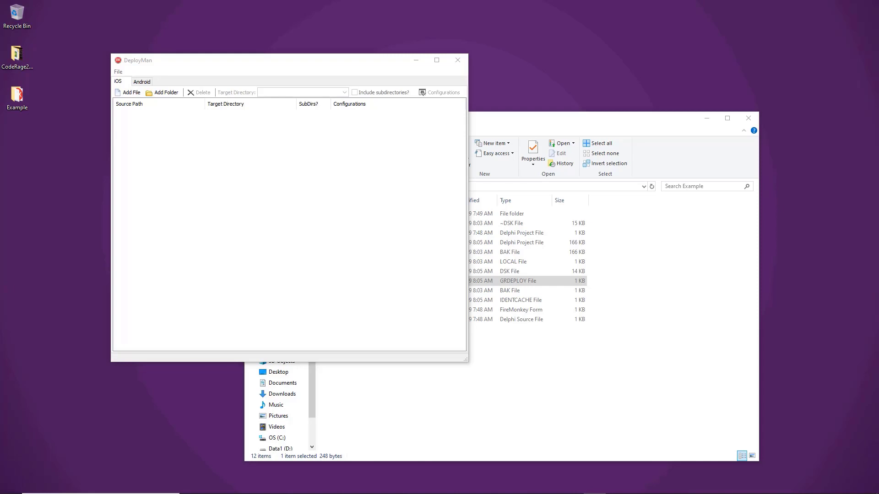
mouse_move(324, 89)
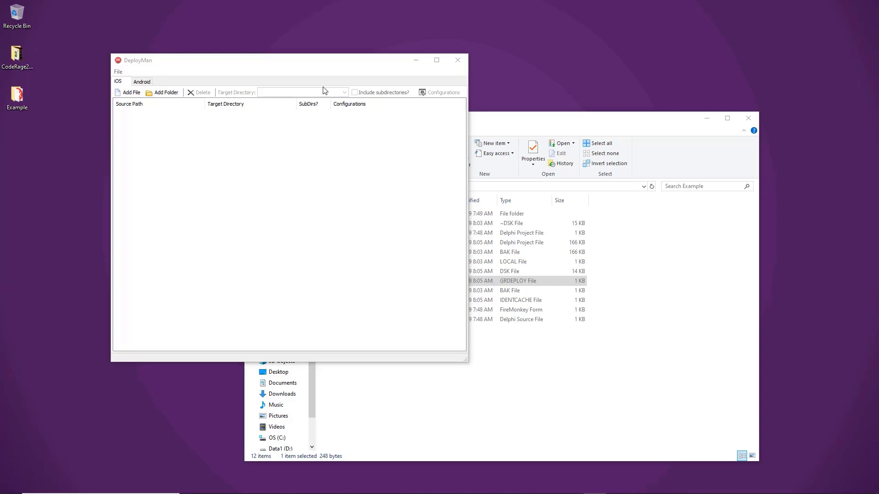
Step: Reopen Example.grdeploy and show its Android entries with the Resources folder row
click(117, 72)
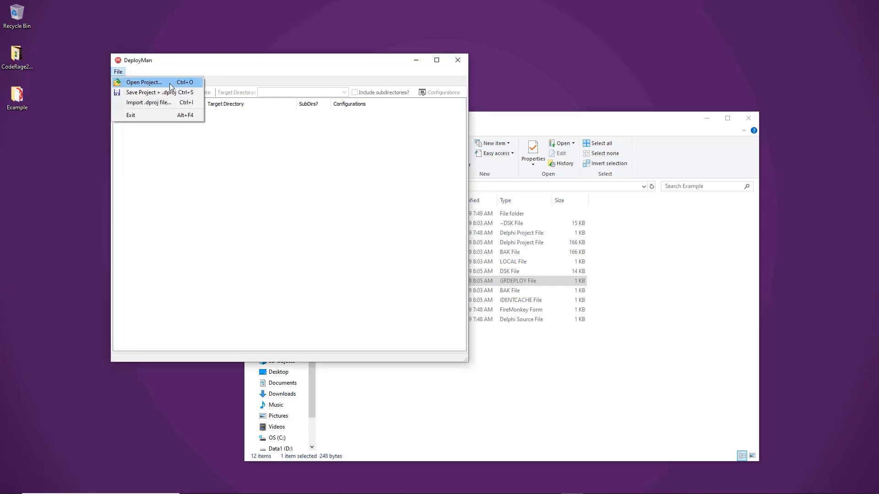
click(144, 83)
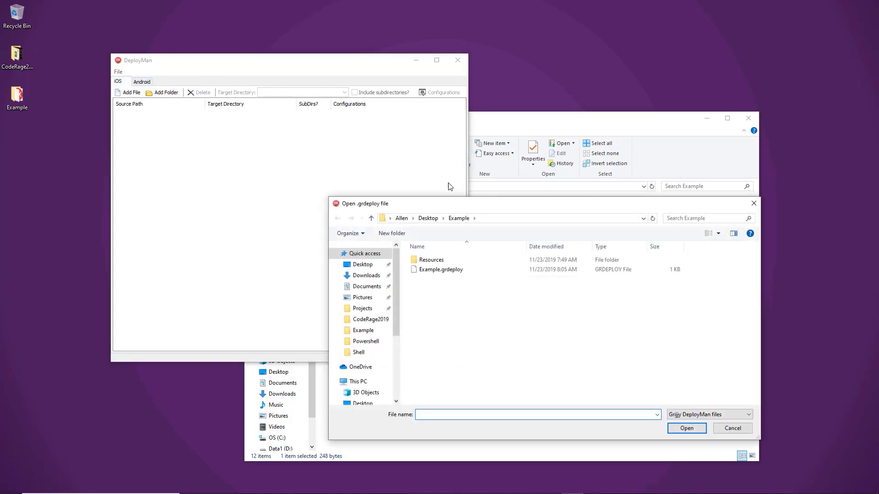
mouse_move(453, 272)
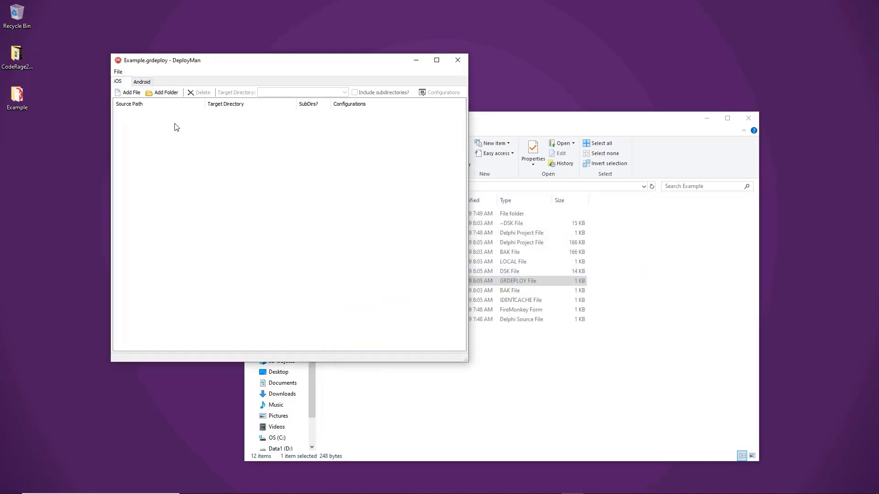
click(141, 82)
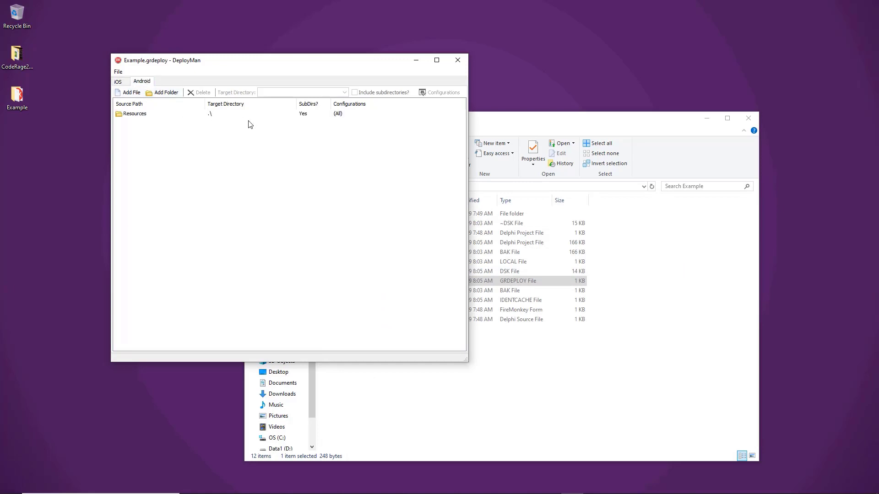
Step: Select the Resources row and show the File commands offering Save Project + .dproj
click(134, 114)
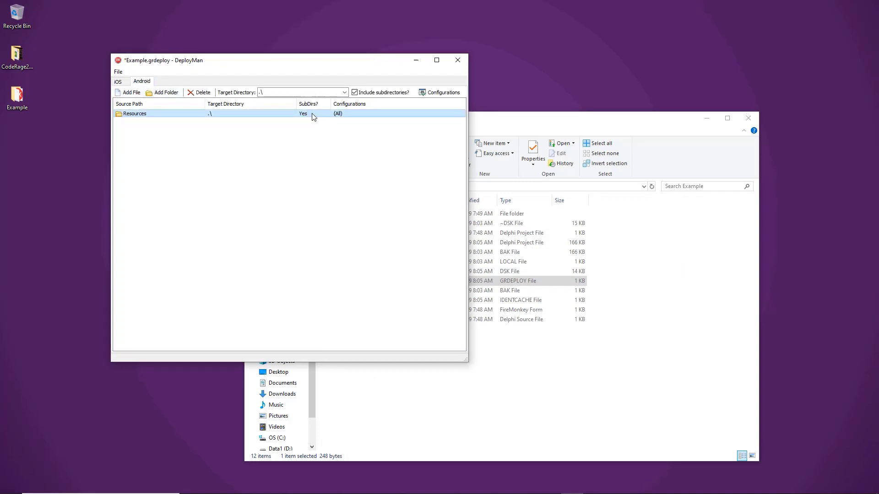
click(118, 72)
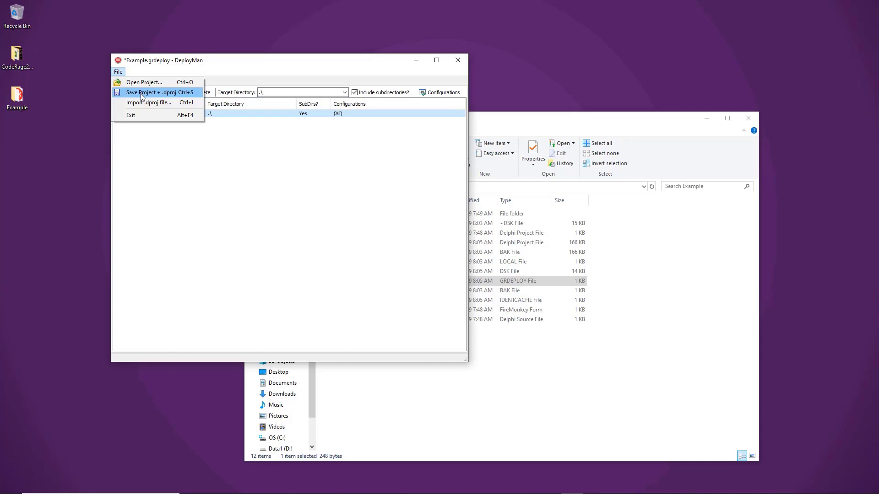
mouse_move(287, 189)
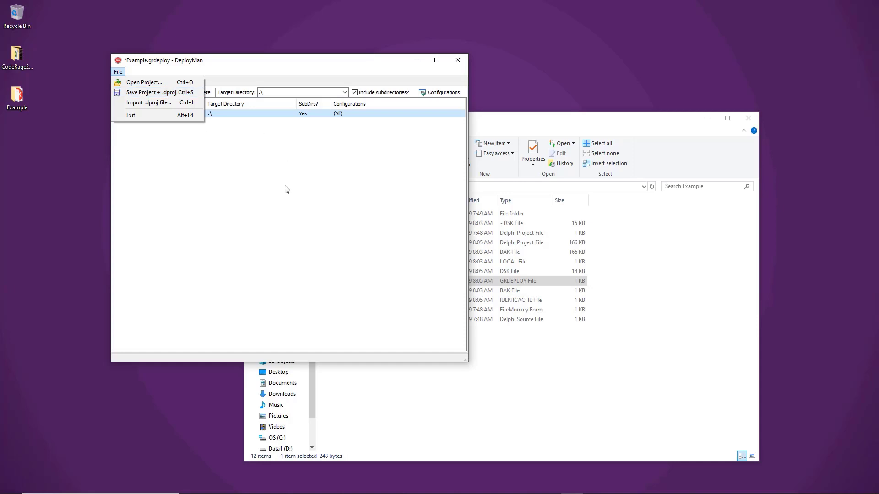